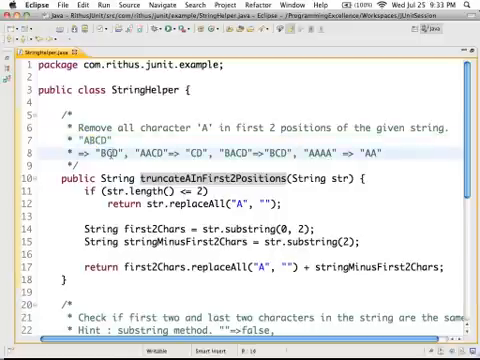
# Add the "MNAA" => "MNAA" example after the AAAA case in the method comment.
pyautogui.doubleClick(150, 152)
pyautogui.write(', ')
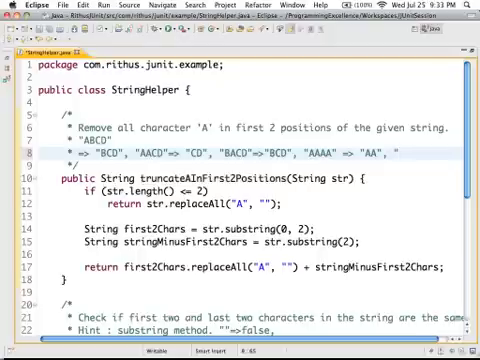
pyautogui.write('MNAA"=>"MNAA')
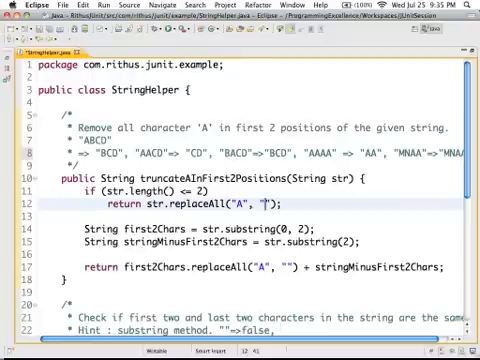
# Finish quoting the MNAA example in the comment and bring up the File menu.
pyautogui.write('""')
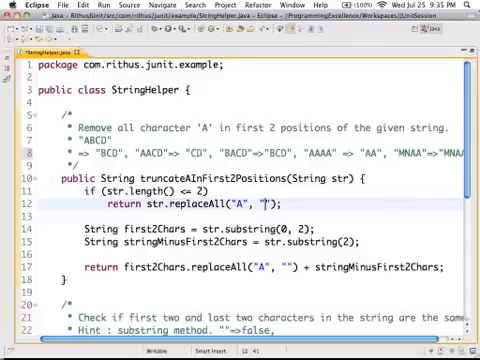
pyautogui.write('""')
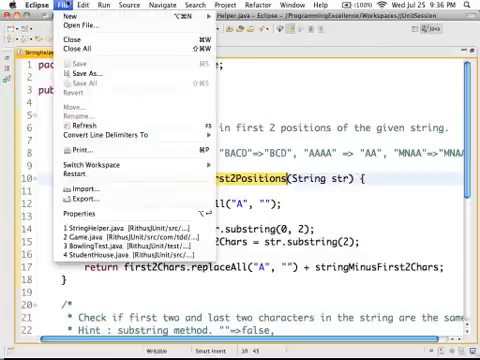
# Create a JUnit Test Case for StringHelper in the test source folder and finish the wizard.
pyautogui.click(62, 18)
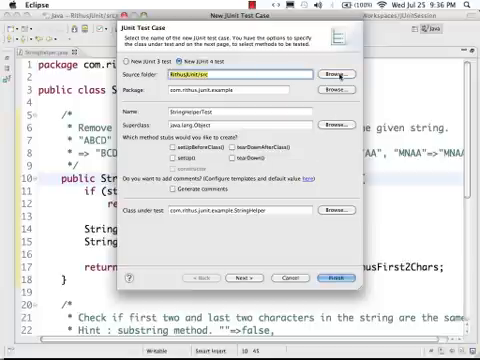
pyautogui.click(328, 74)
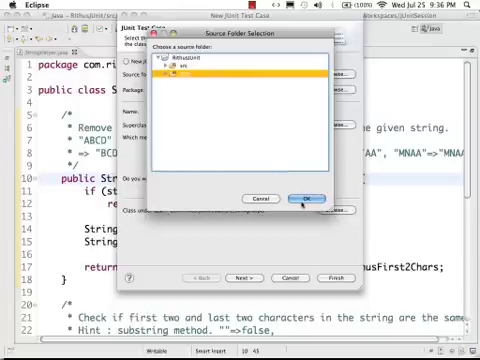
pyautogui.click(300, 198)
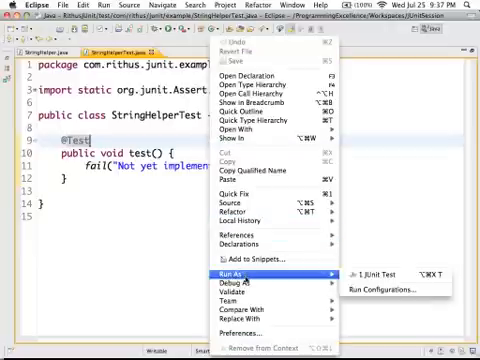
pyautogui.moveTo(380, 268)
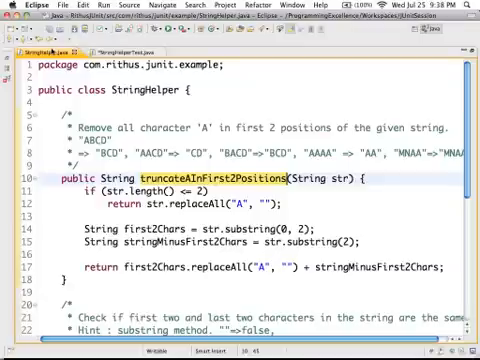
pyautogui.click(144, 44)
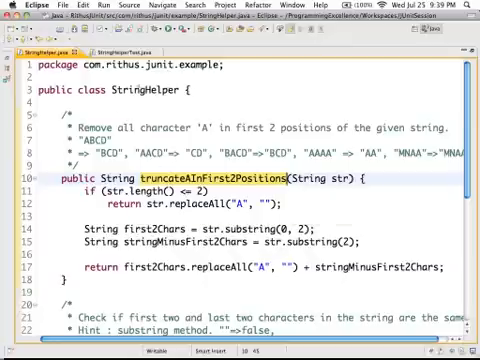
# Write 'StringHelper helper = new StringHelper();' at the start of testTruncateAInFirst2Positions.
pyautogui.click(130, 52)
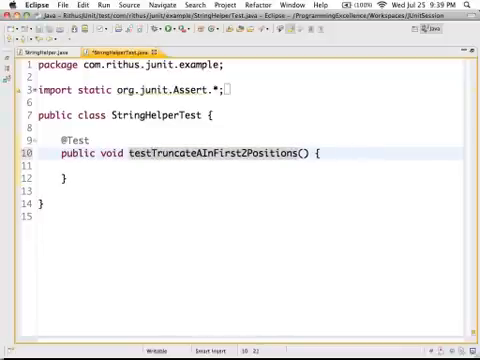
pyautogui.doubleClick(216, 156)
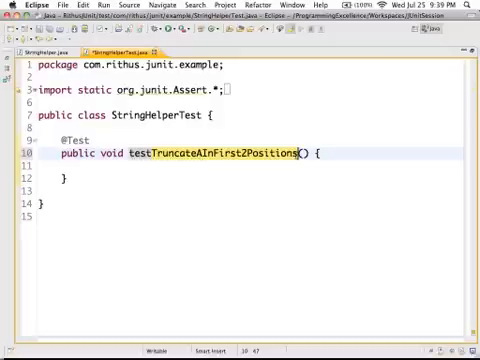
pyautogui.click(92, 176)
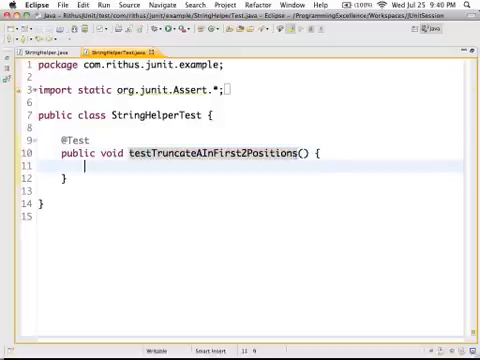
pyautogui.write('Str')
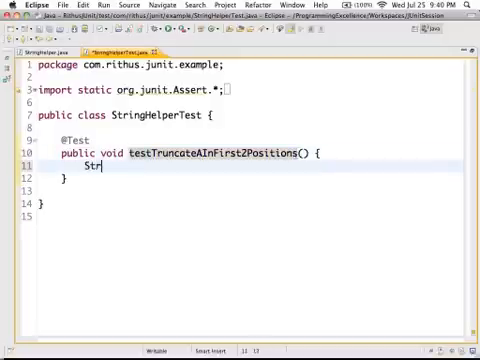
pyautogui.write('ing')
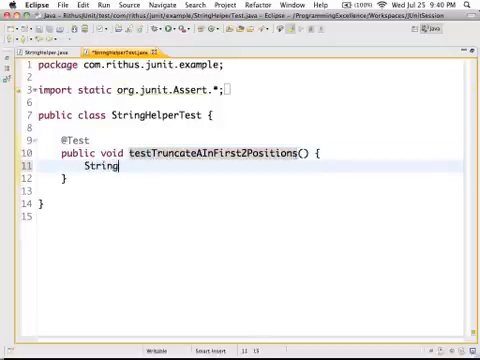
pyautogui.write('Helper')
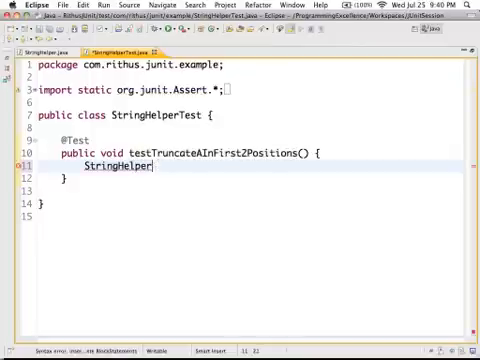
pyautogui.write('helper =')
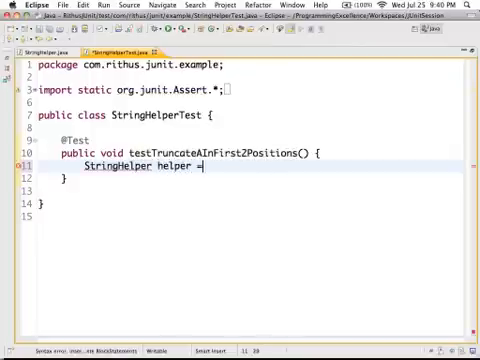
pyautogui.write('new String')
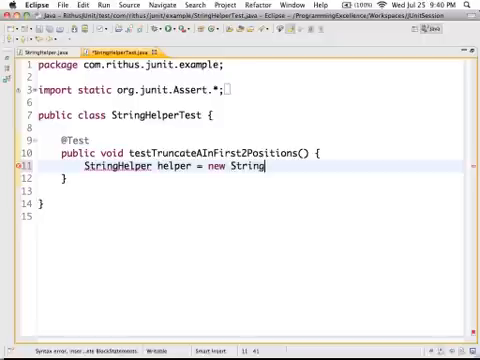
pyautogui.write('Helper()')
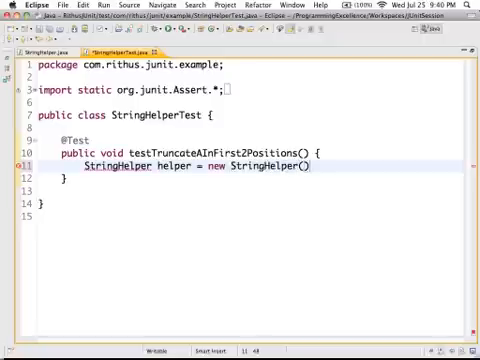
pyautogui.press('Return')
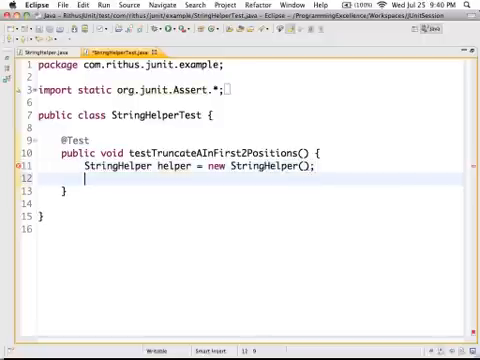
# Call helper.truncateAInFirst2Positions("RTAA") via content assist on the next line.
pyautogui.write('helpe')
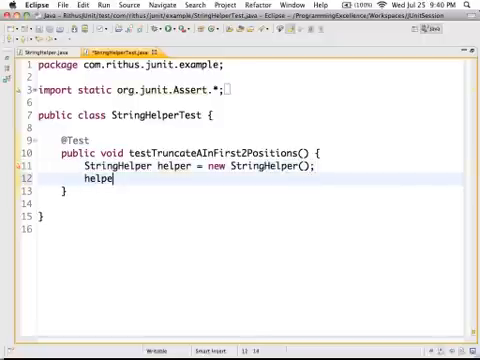
pyautogui.write('.')
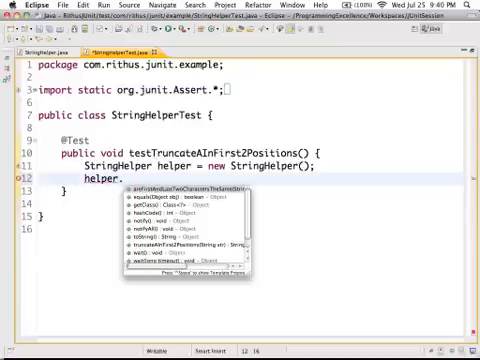
pyautogui.write('t')
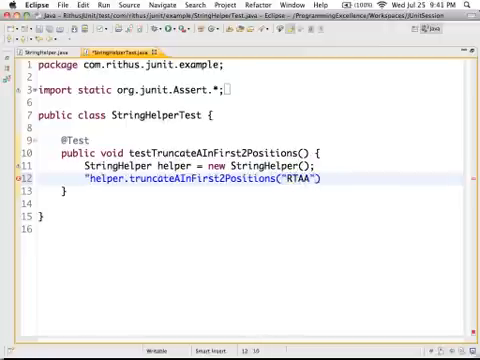
pyautogui.write('""')
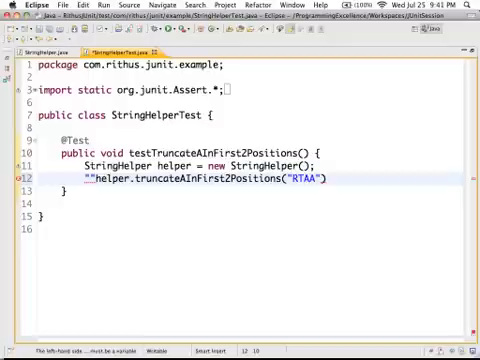
pyautogui.write('RTAA"')
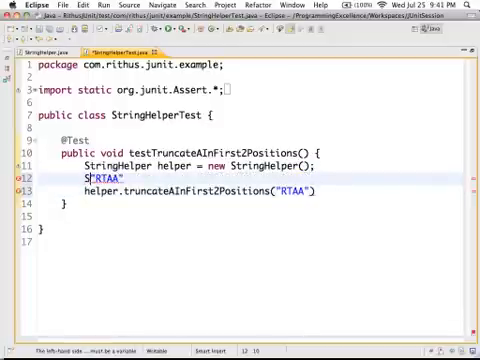
# Declare String expectedOutput = "RTAA" and String actualOutput holding the truncation result.
pyautogui.write('tring ext')
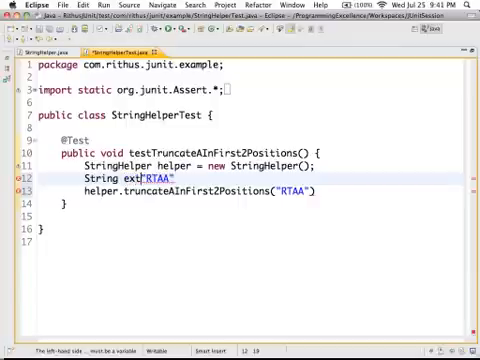
pyautogui.write('expected=')
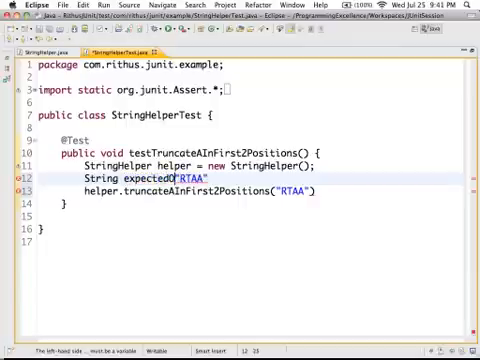
pyautogui.write('Output =')
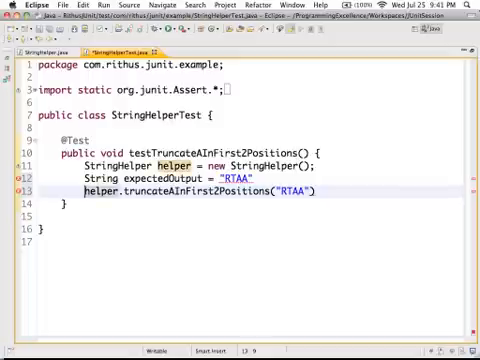
pyautogui.write('String actualOutput =')
pyautogui.write('assertEq')
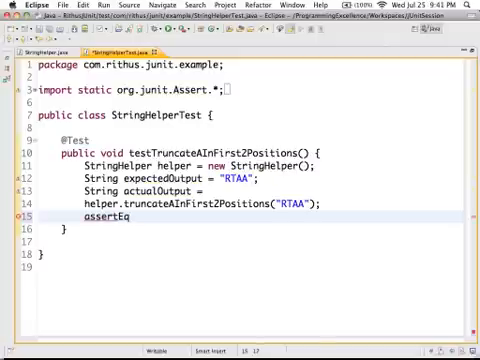
# Finish assertEquals(expectedOutput, actualOutput) and highlight the expectedOutput occurrences.
pyautogui.write('uals()')
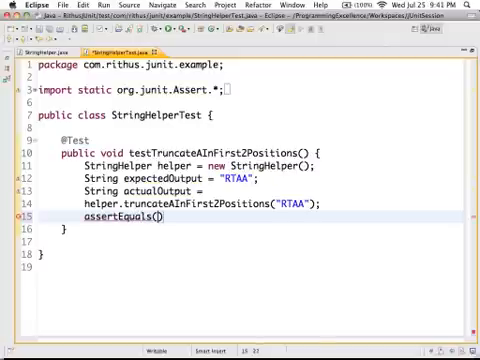
pyautogui.write('expectedOu')
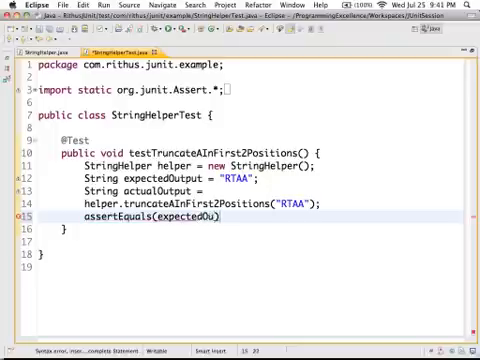
pyautogui.write(',actu')
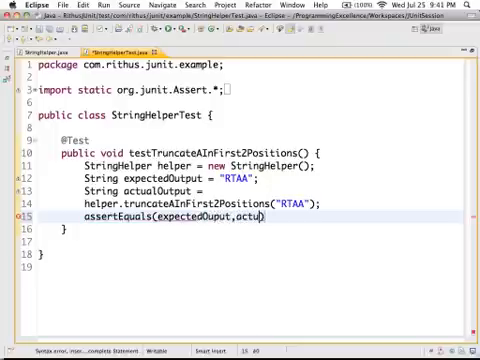
pyautogui.write('alOutput)')
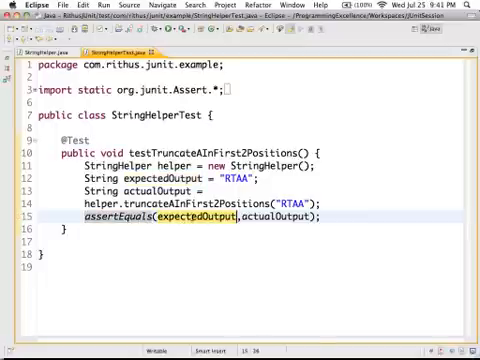
pyautogui.doubleClick(152, 172)
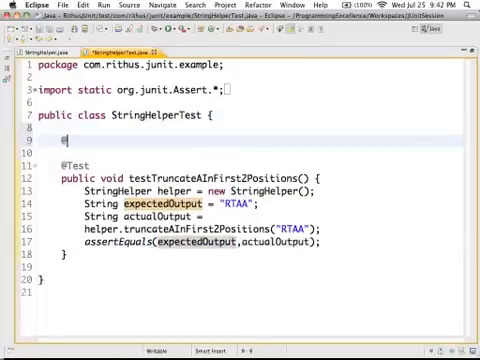
pyautogui.write('@Test')
pyautogui.write('public')
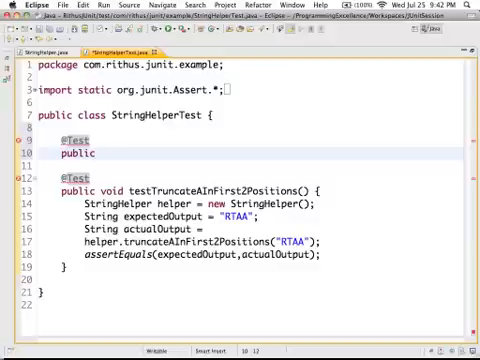
pyautogui.write('void')
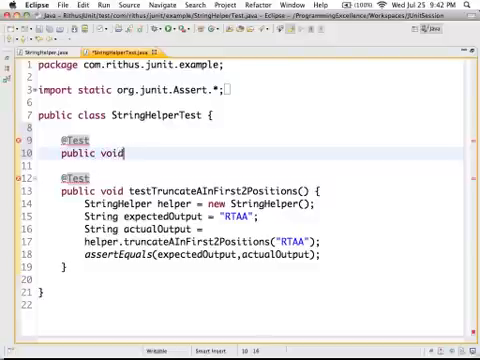
pyautogui.write('testAssertEQa')
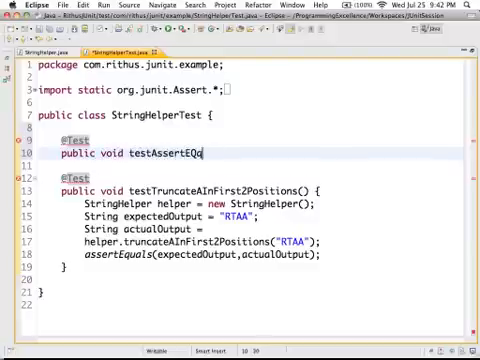
pyautogui.write('uals(){')
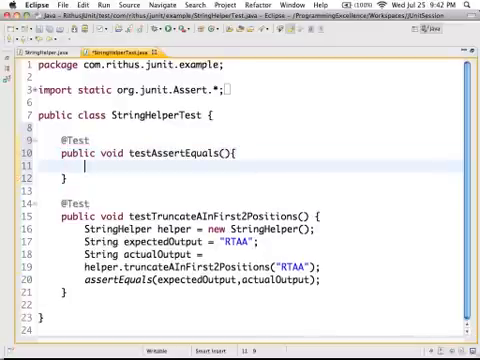
pyautogui.write('assertEquals')
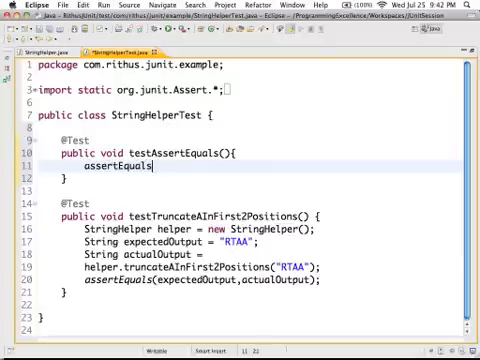
pyautogui.write('("ABC")')
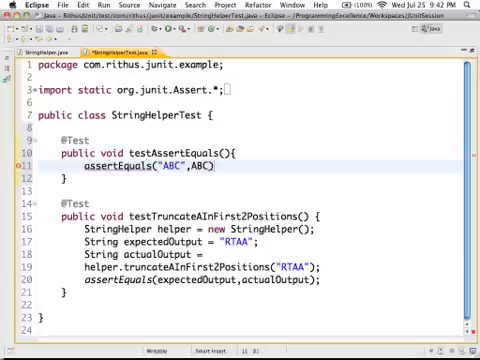
pyautogui.write('"ABC"')
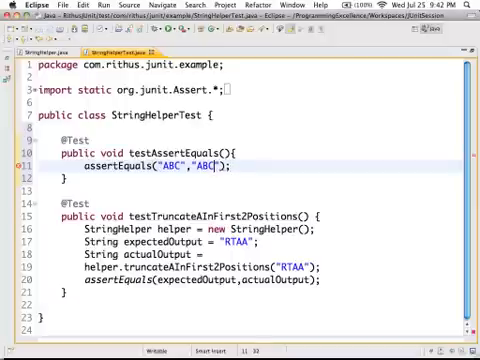
pyautogui.write('D')
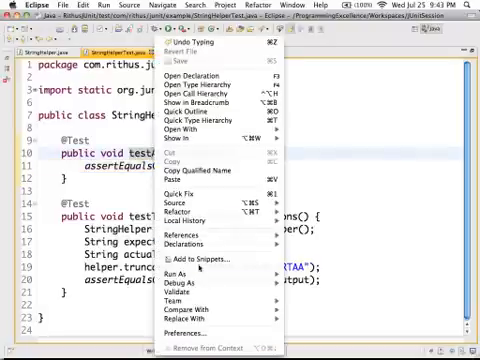
# Run StringHelperTest as a JUnit test and view the results panel.
pyautogui.press('Escape')
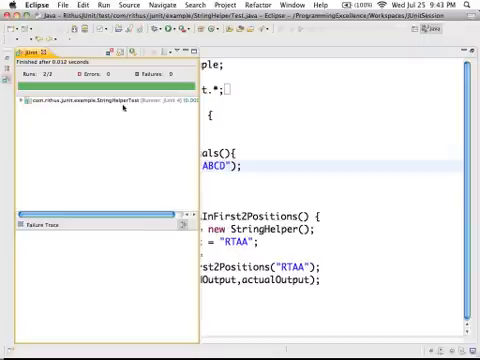
# Inspect the JUnit run results before removing testAssertEquals and inlining expectedOutput.
pyautogui.click(12, 100)
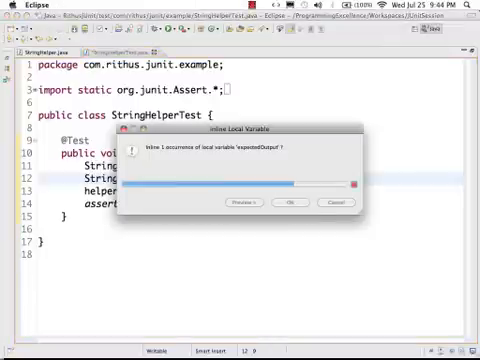
# Confirm the inline refactoring and make a second assertEquals check with inputs "AAB"/"BB".
pyautogui.click(290, 204)
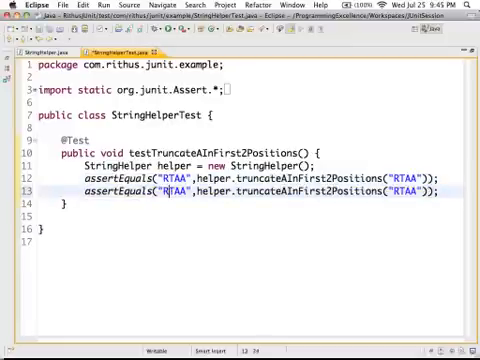
pyautogui.write('AAB')
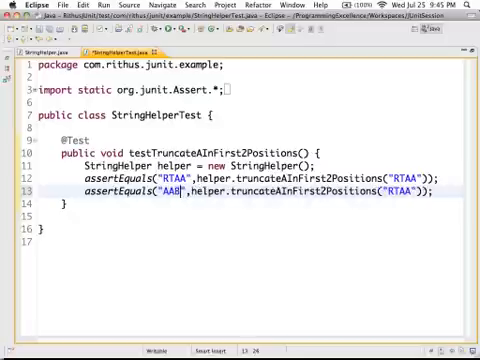
pyautogui.write('BB')
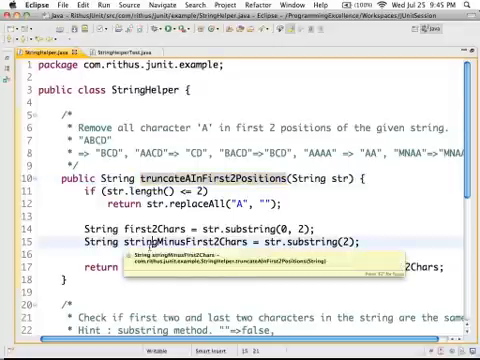
# Return to StringHelperTest after reviewing examples in StringHelper.java to add a third check.
pyautogui.click(120, 52)
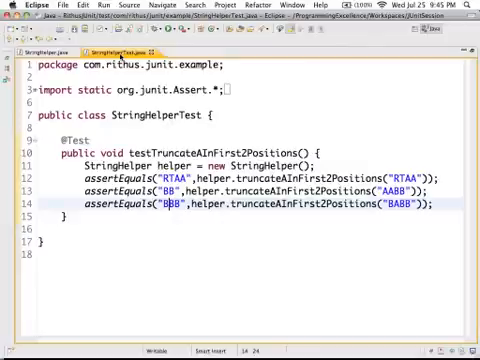